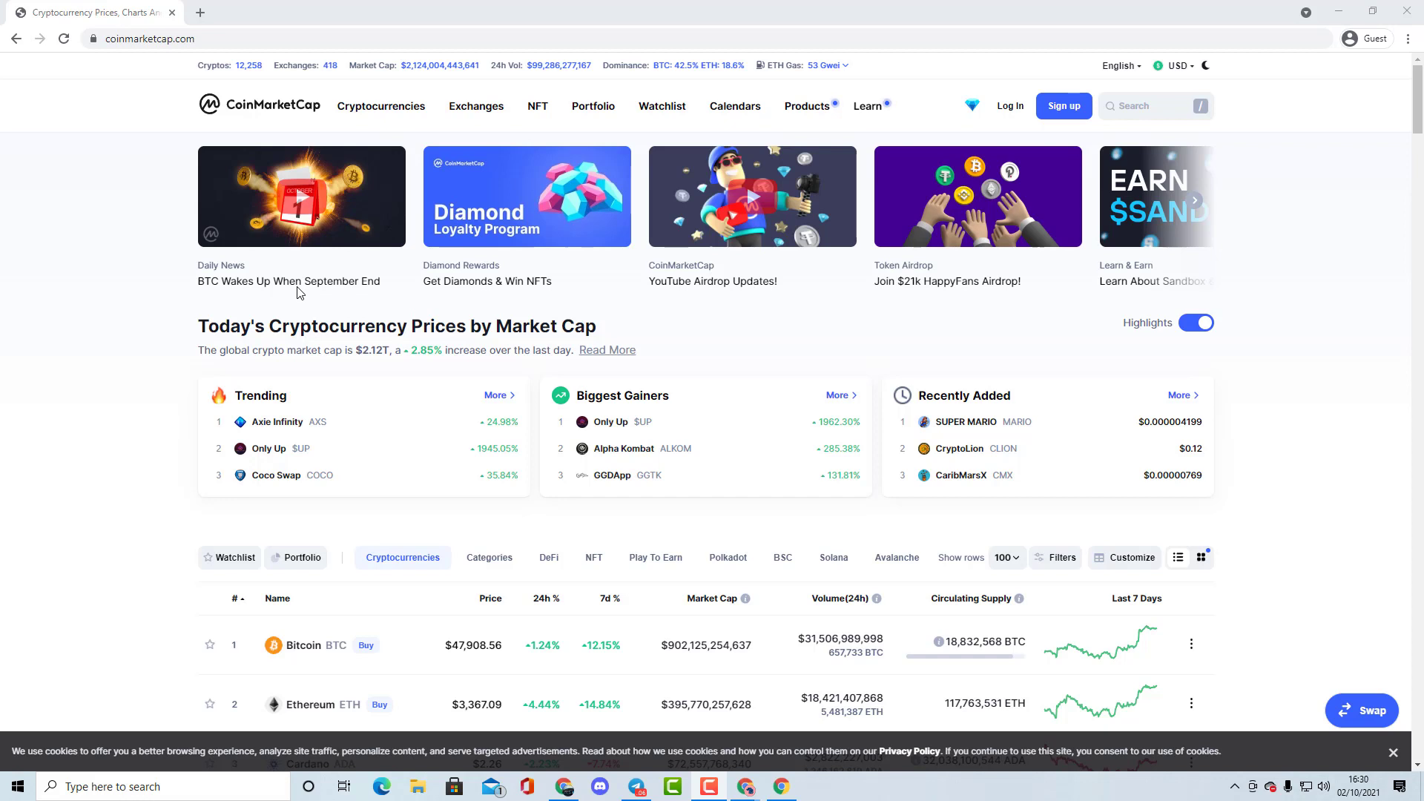
mouse_move(552, 152)
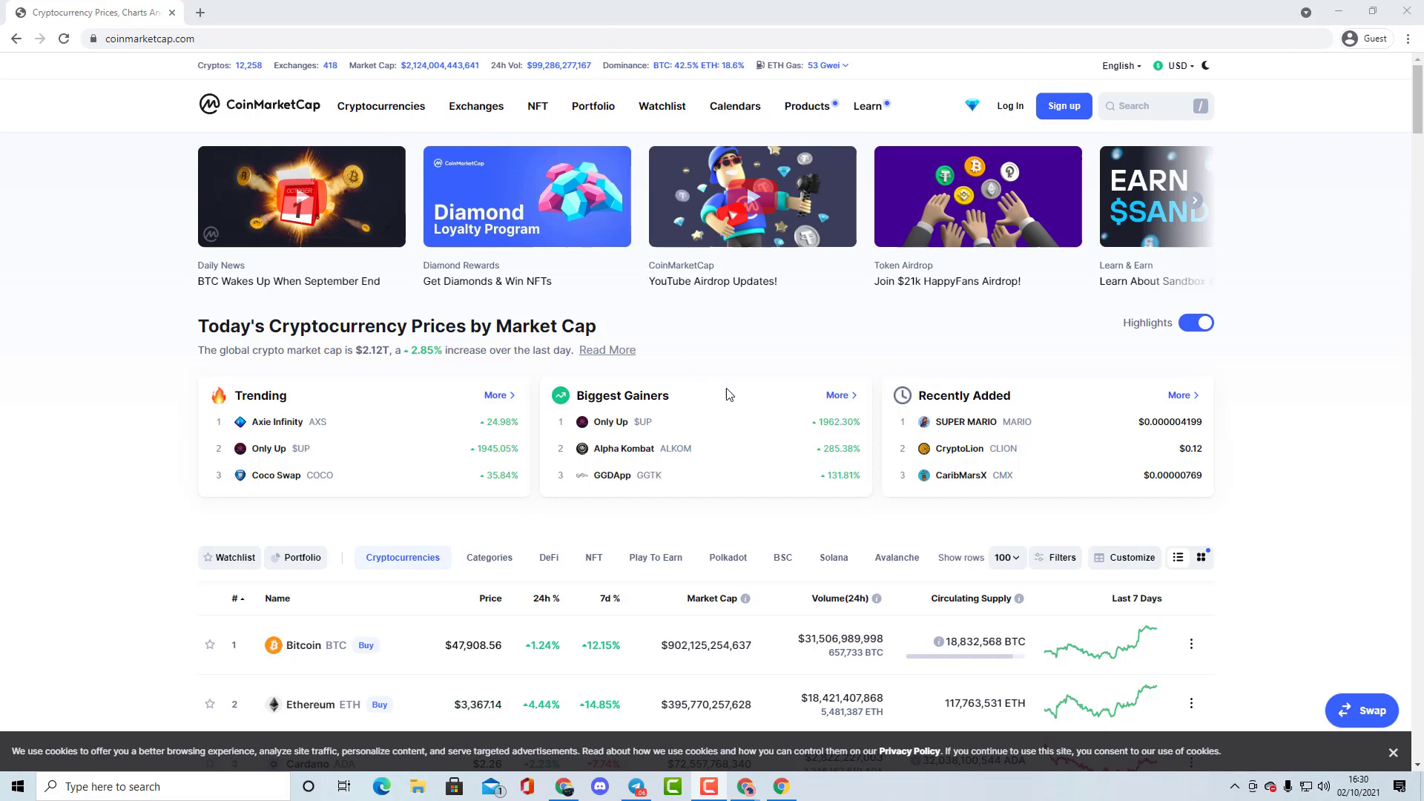
mouse_move(784, 322)
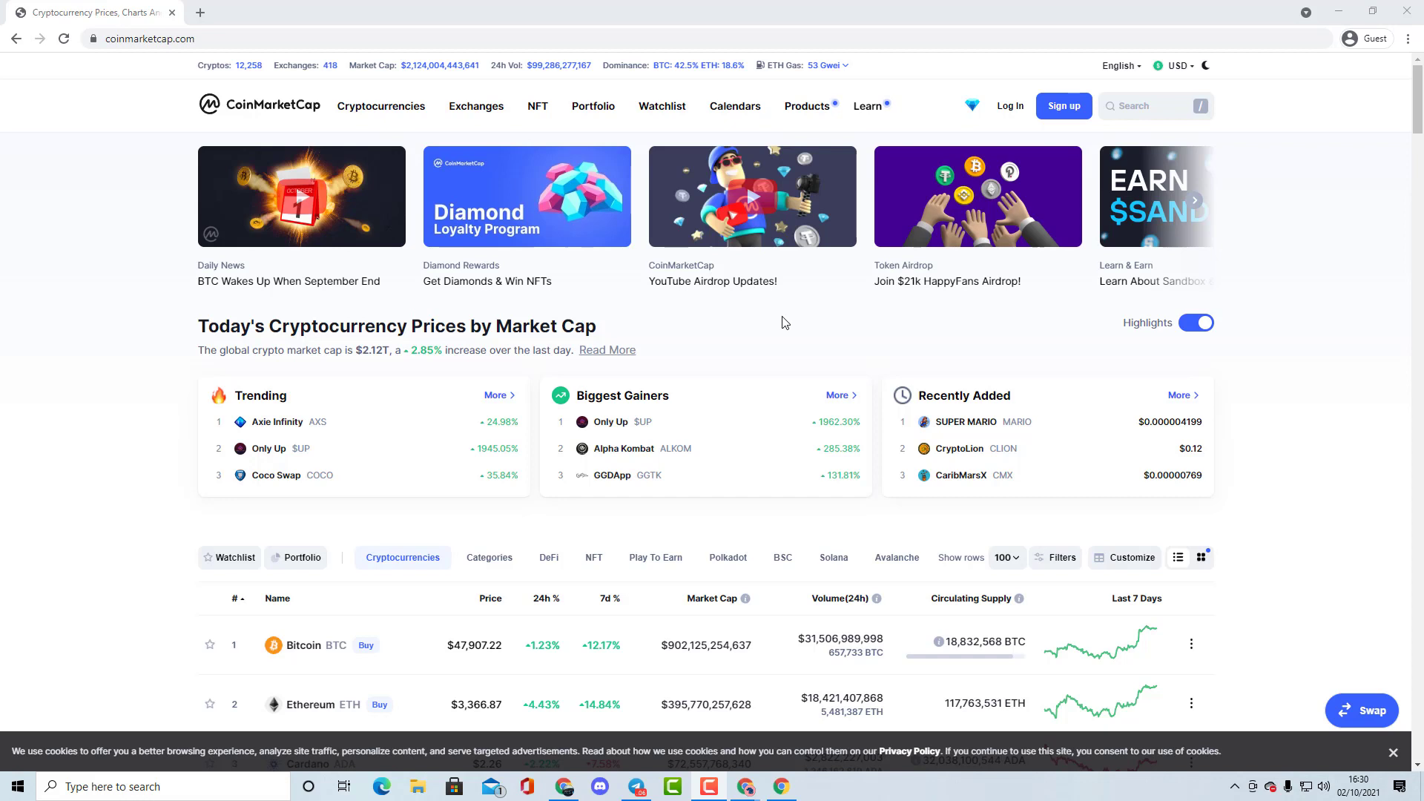
mouse_move(819, 343)
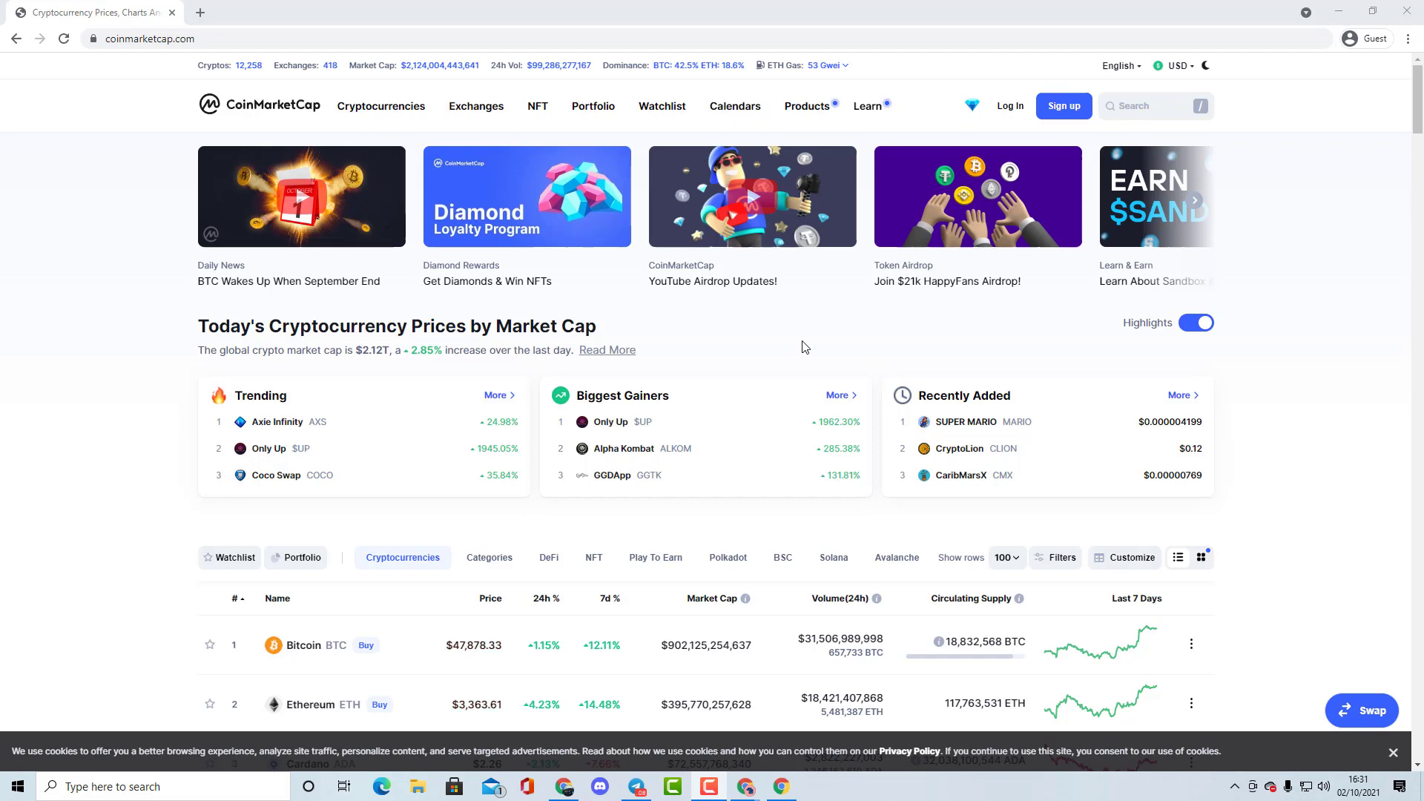
mouse_move(1035, 382)
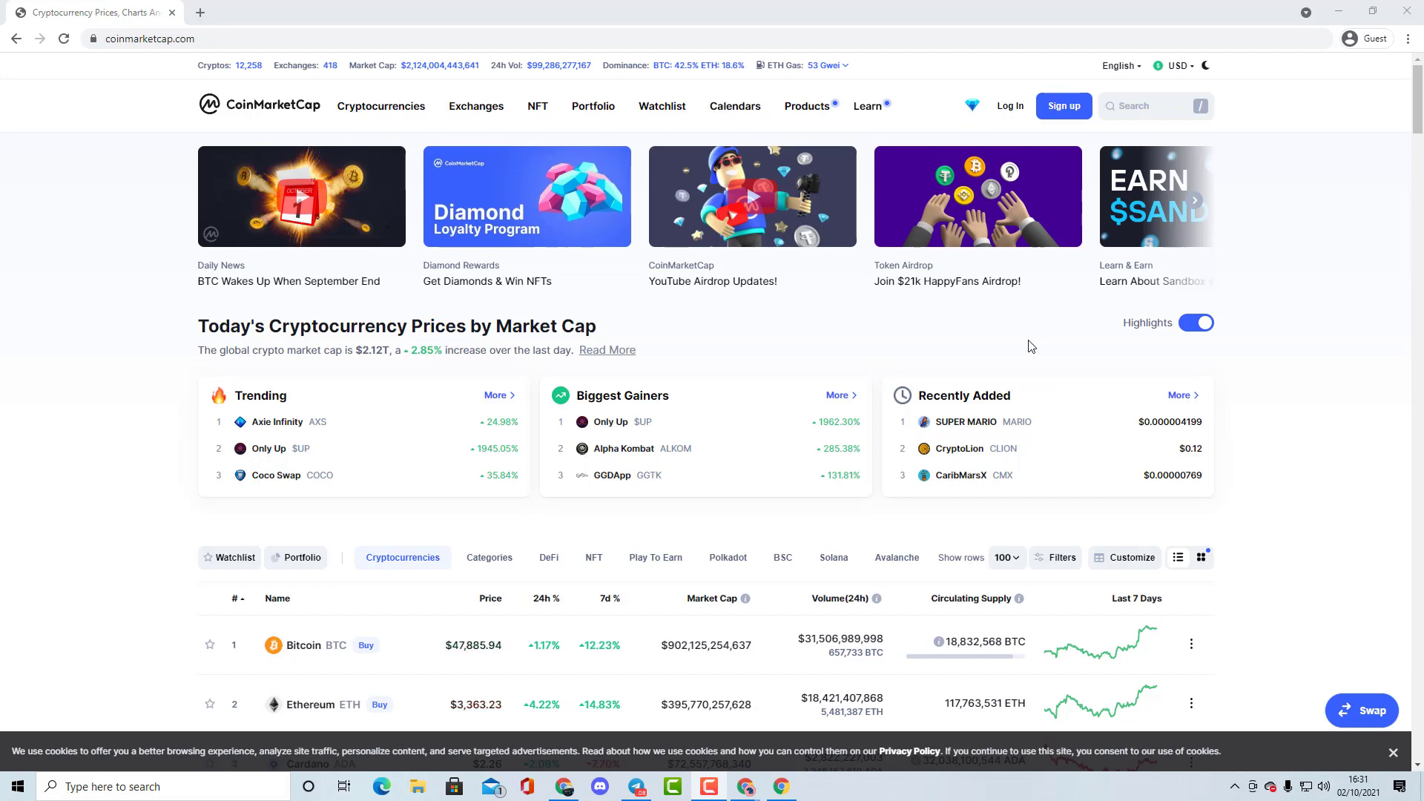
mouse_move(1081, 373)
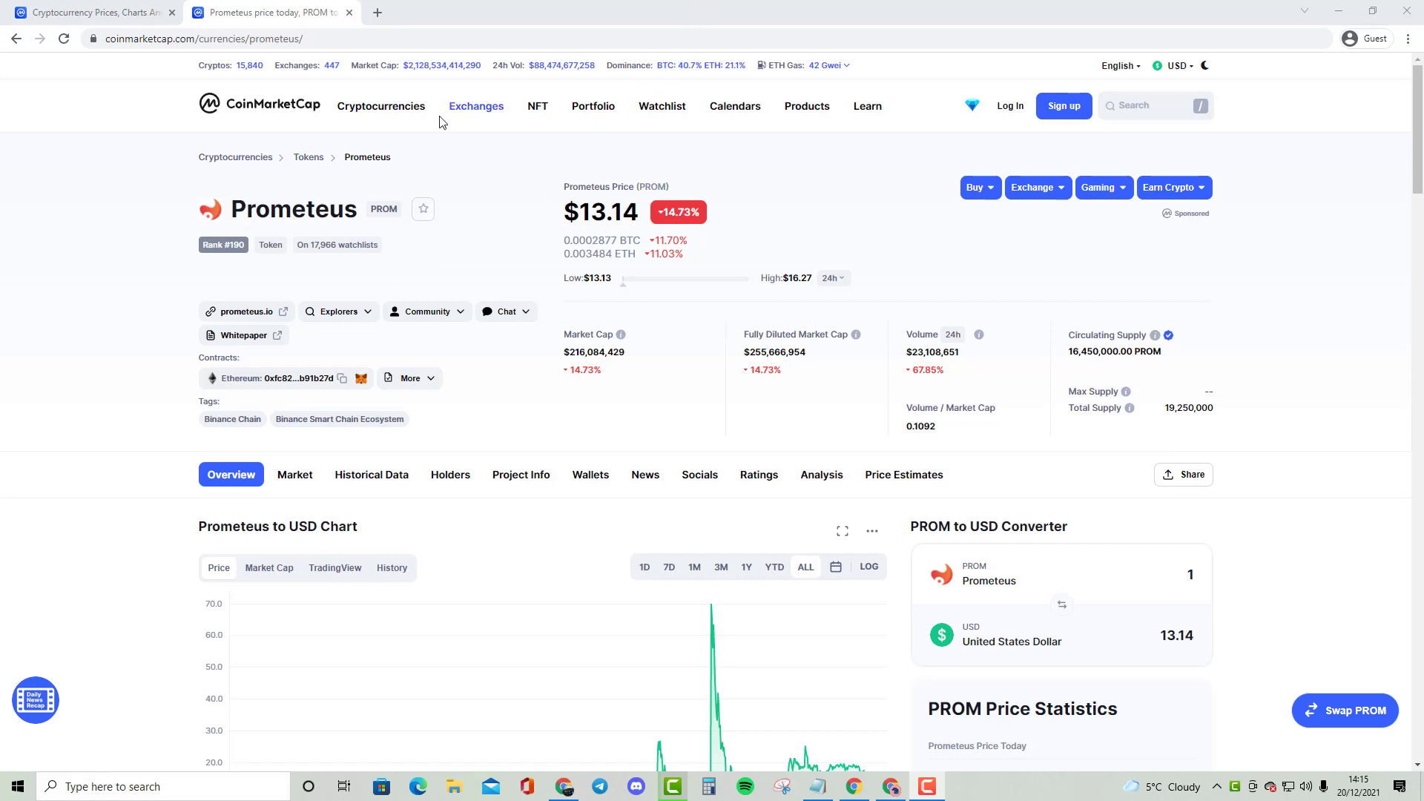
mouse_move(356, 215)
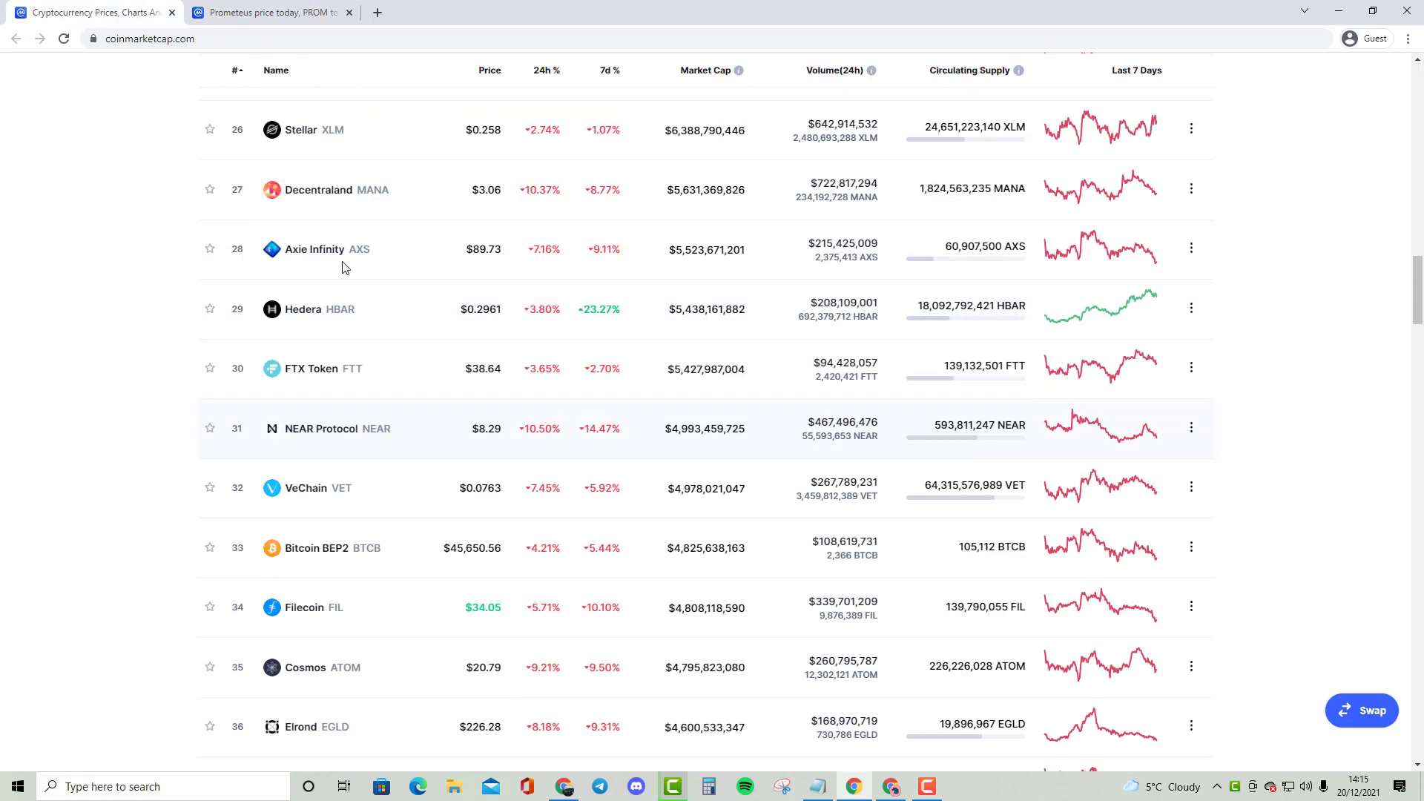
Open Uniswap's price page, close the homepage tab, and compare it with Prometheus's page.
scroll(up, 3)
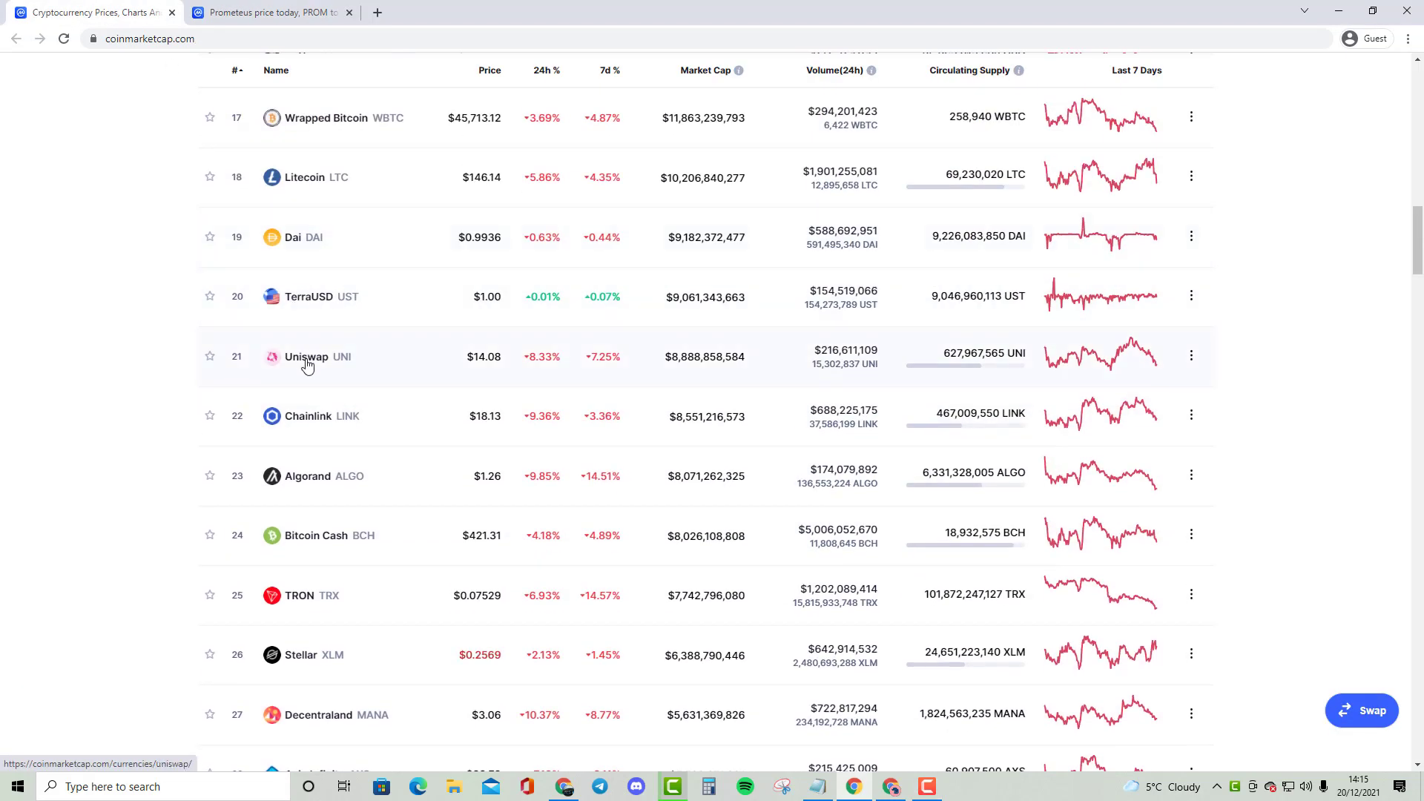
mouse_move(327, 345)
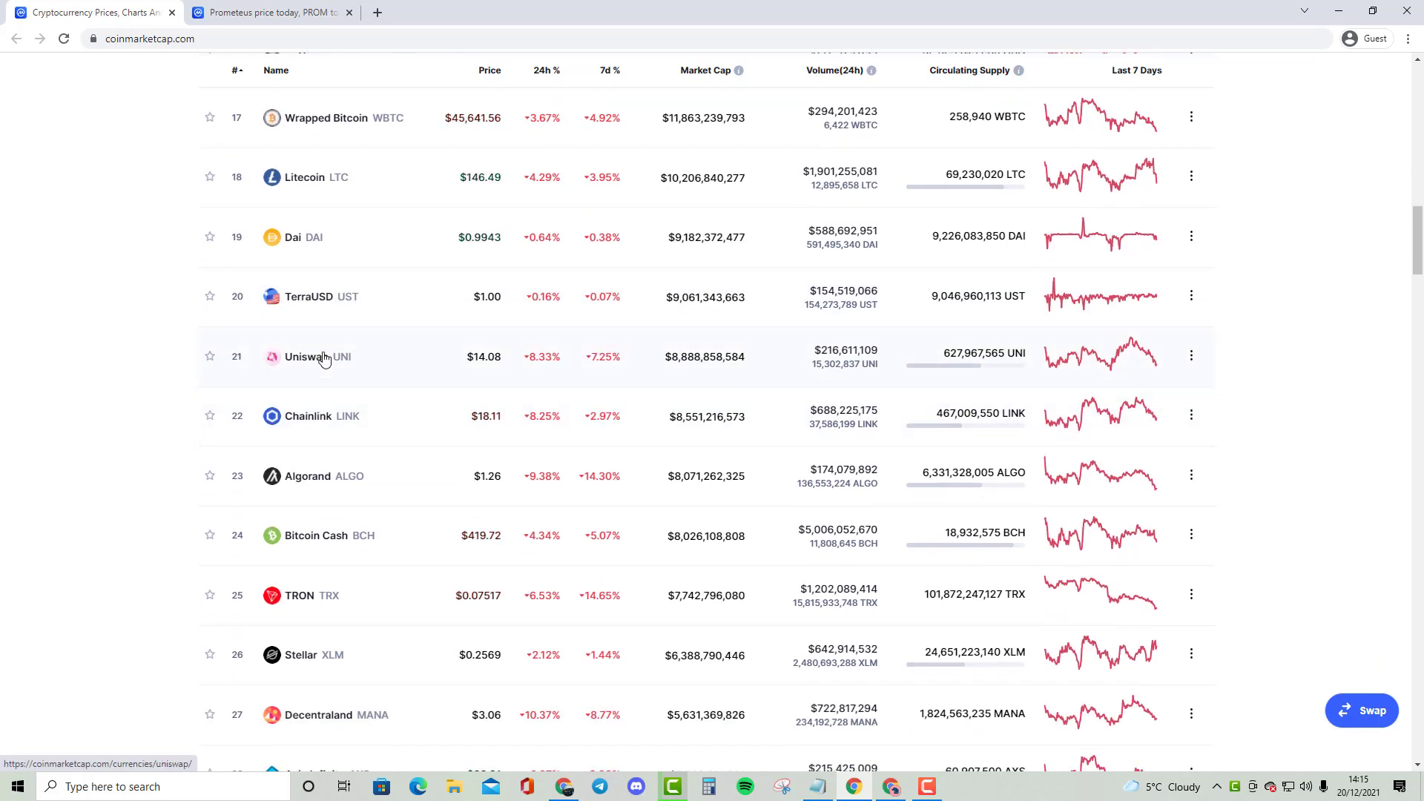
click(309, 356)
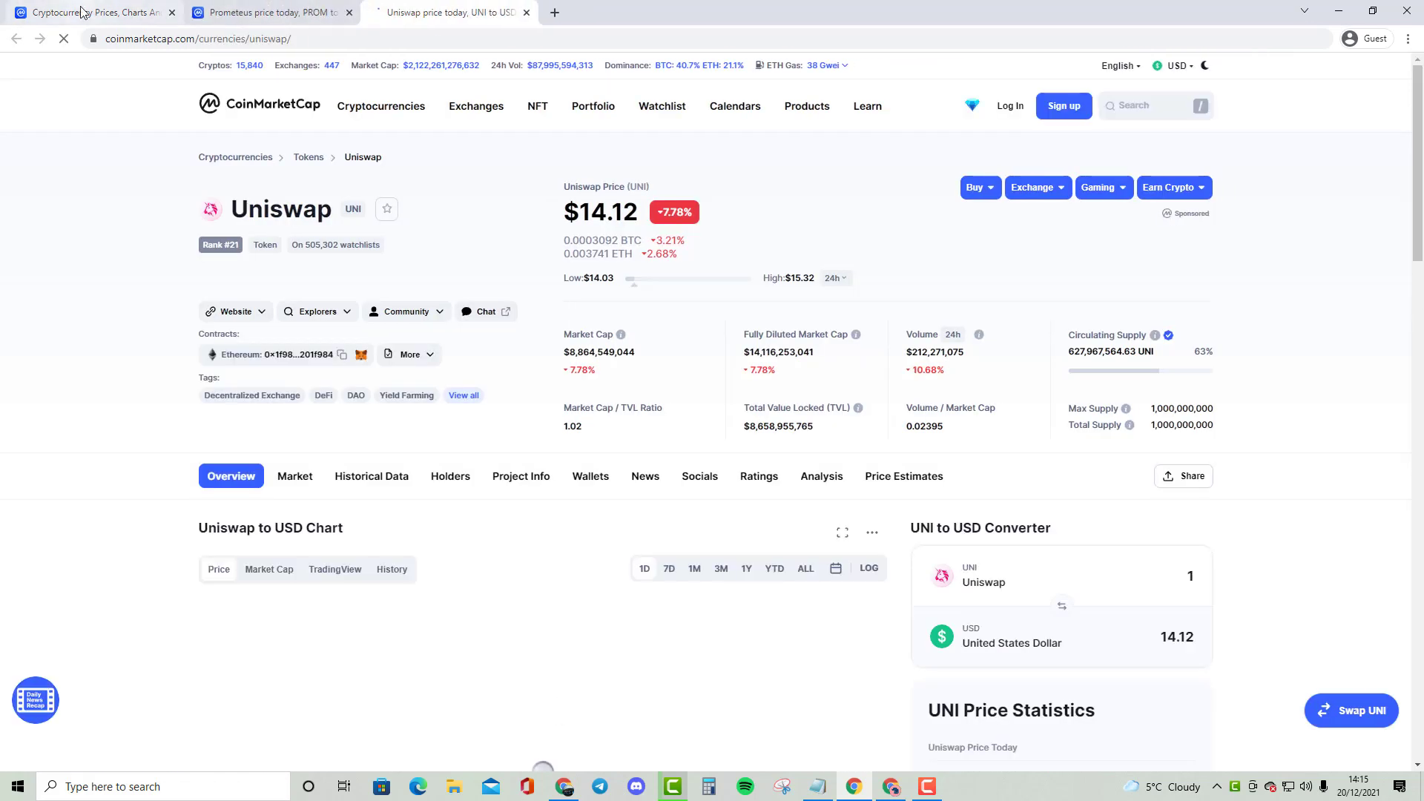
click(90, 12)
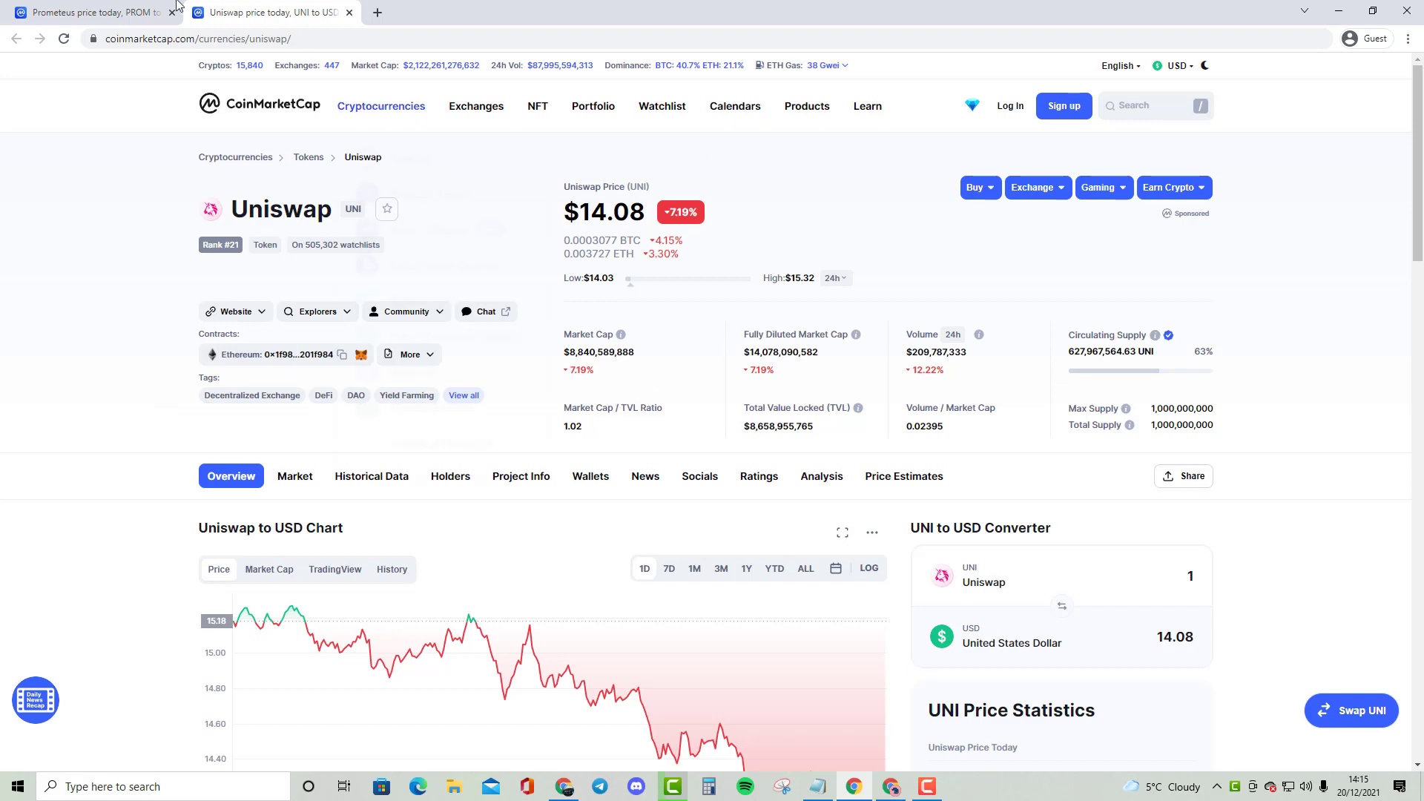
click(86, 12)
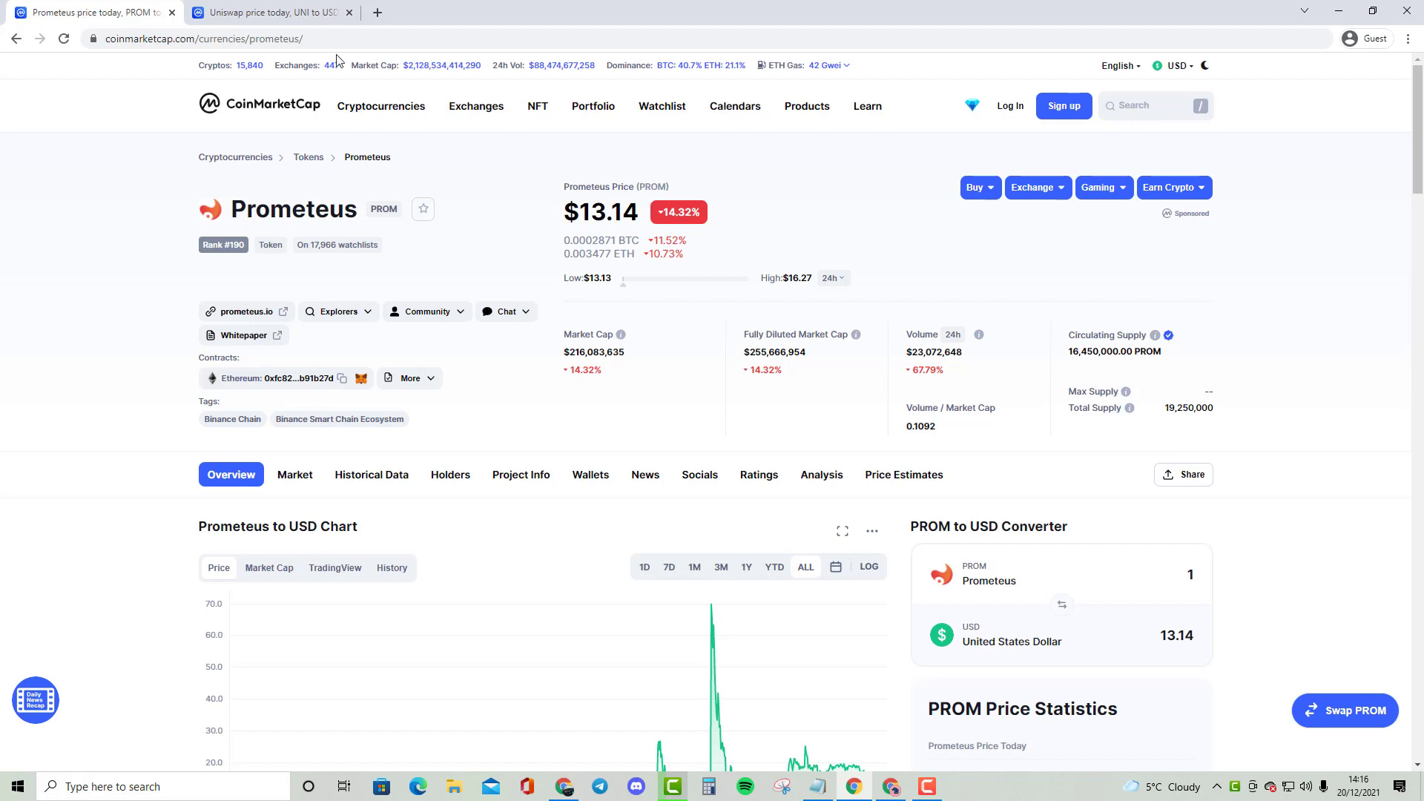
click(267, 12)
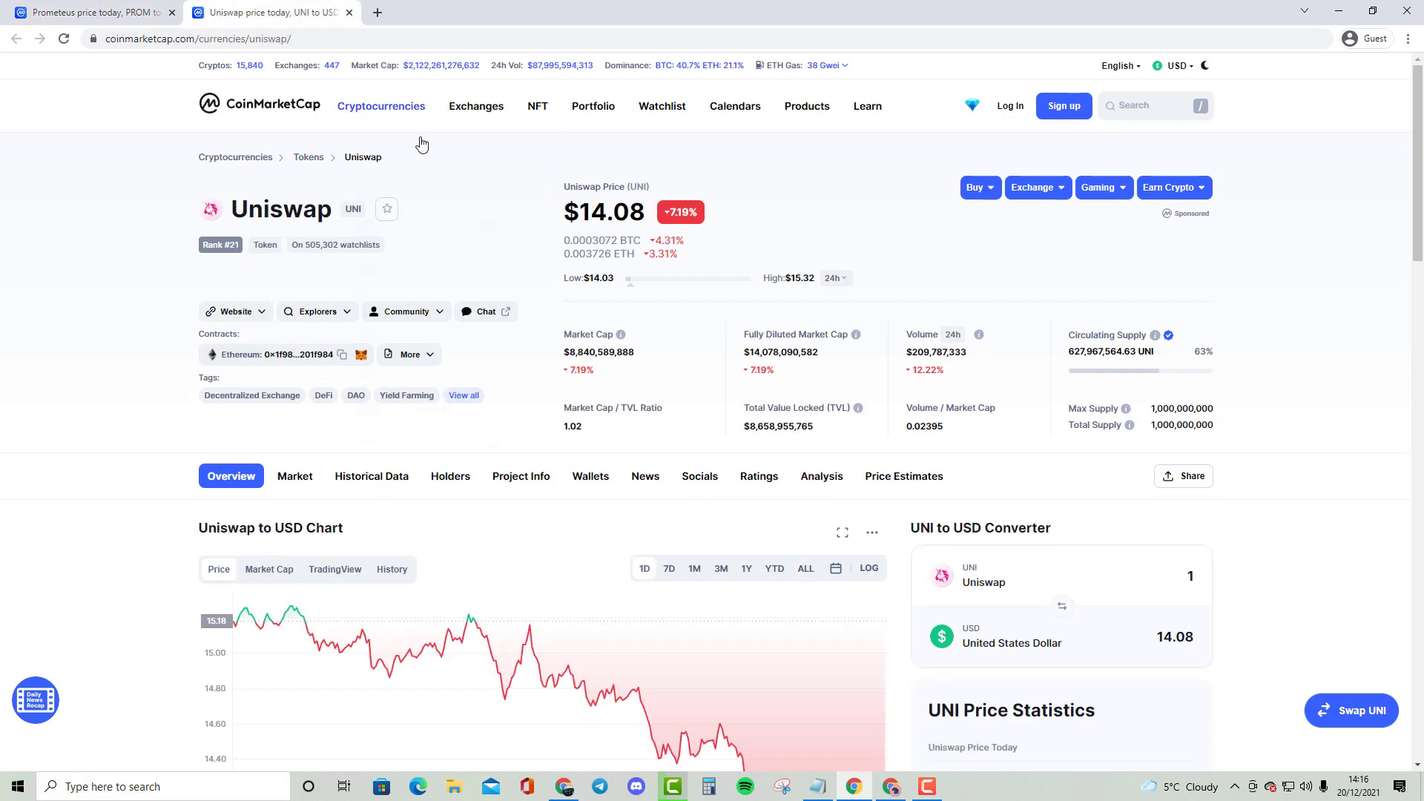
mouse_move(506, 292)
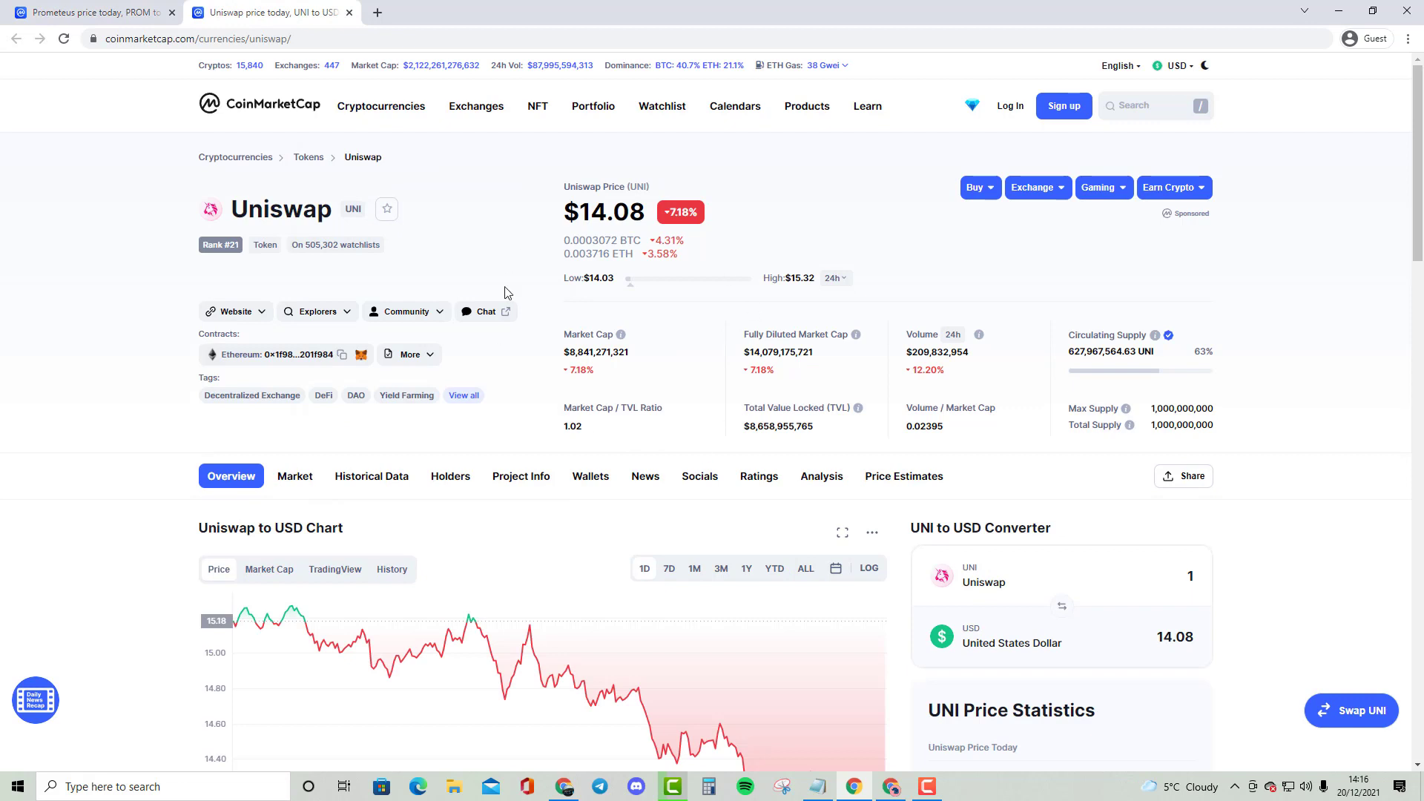
mouse_move(869, 711)
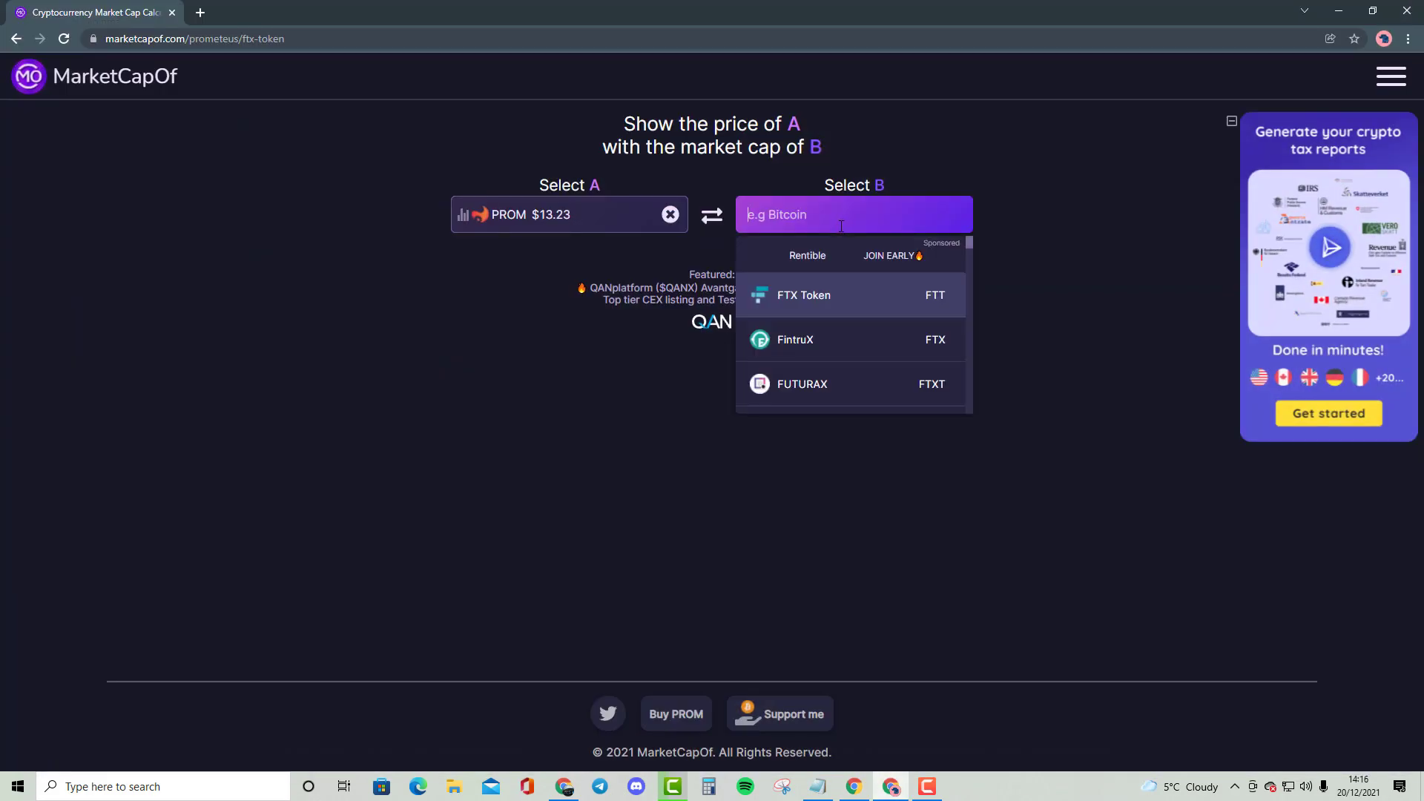
Pick Uniswap as coin B, pricing PROM at $386.3 (29.2x).
text(UBN)
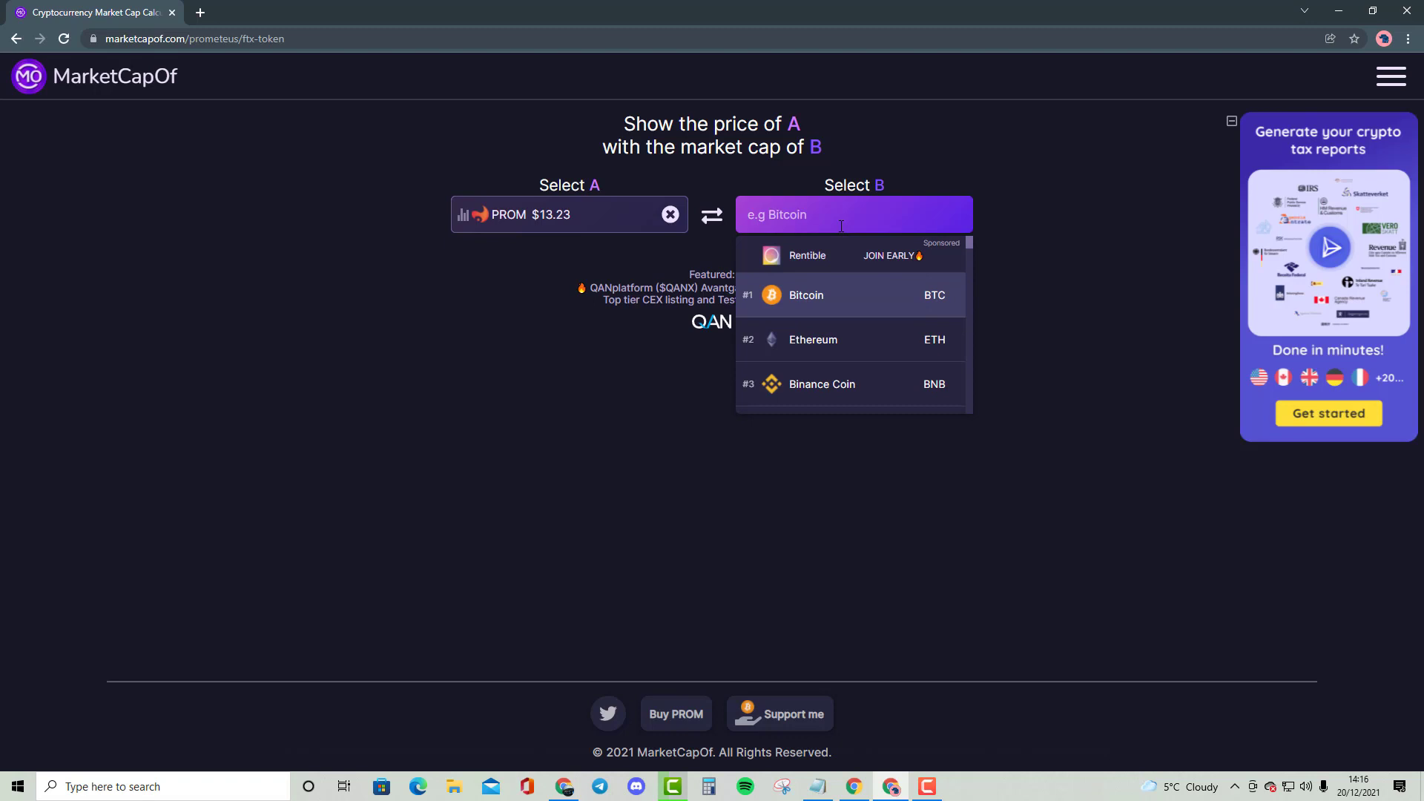
text(UNIS)
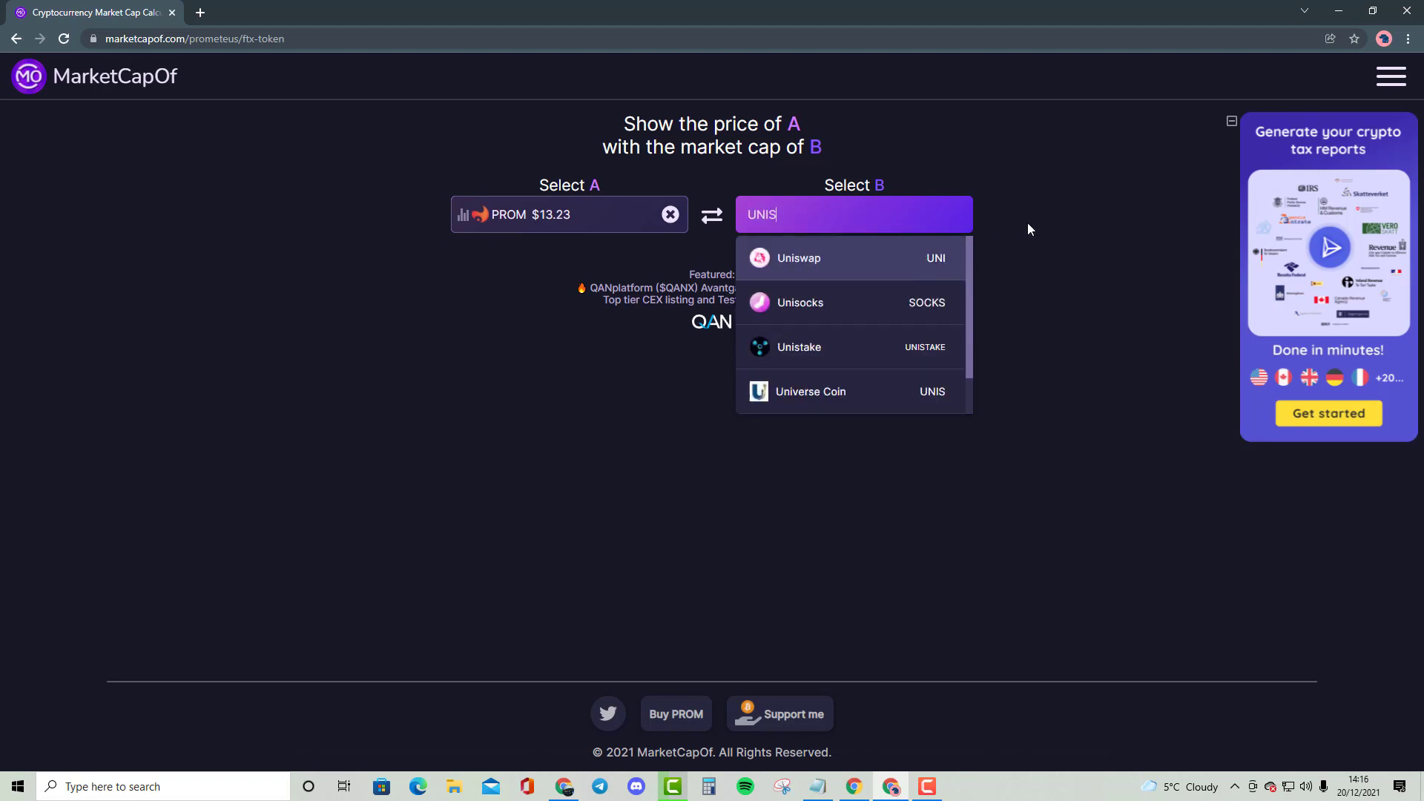
click(797, 258)
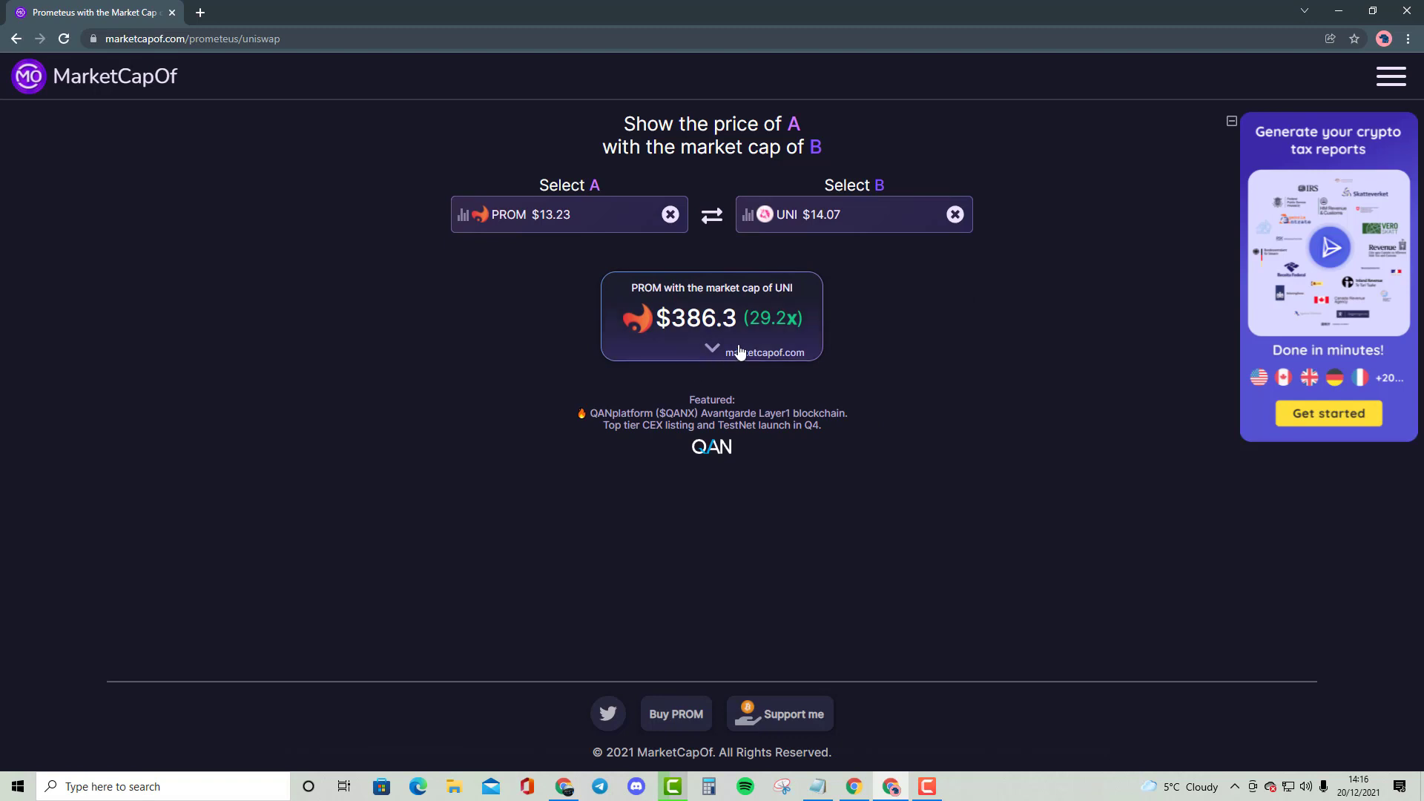
mouse_move(961, 340)
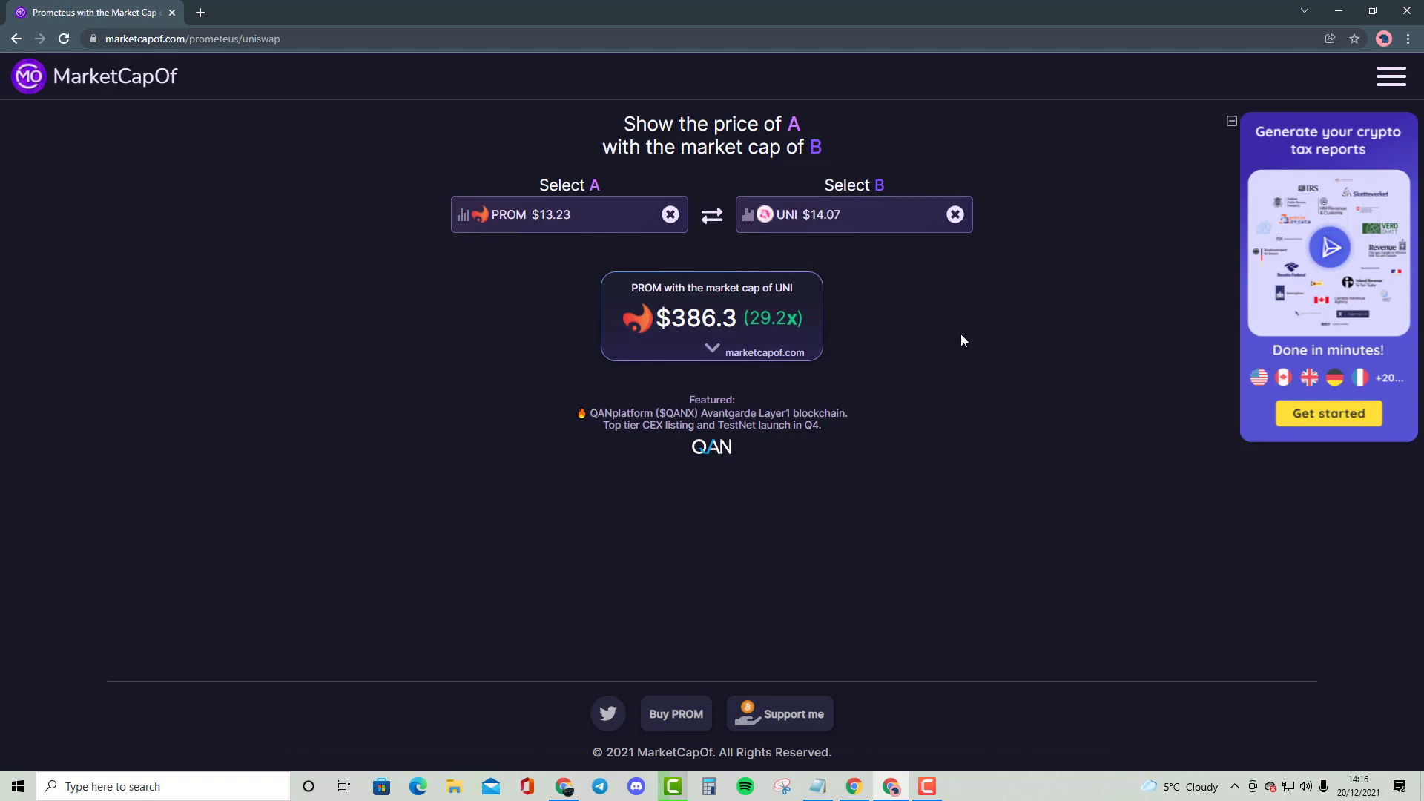
mouse_move(1019, 252)
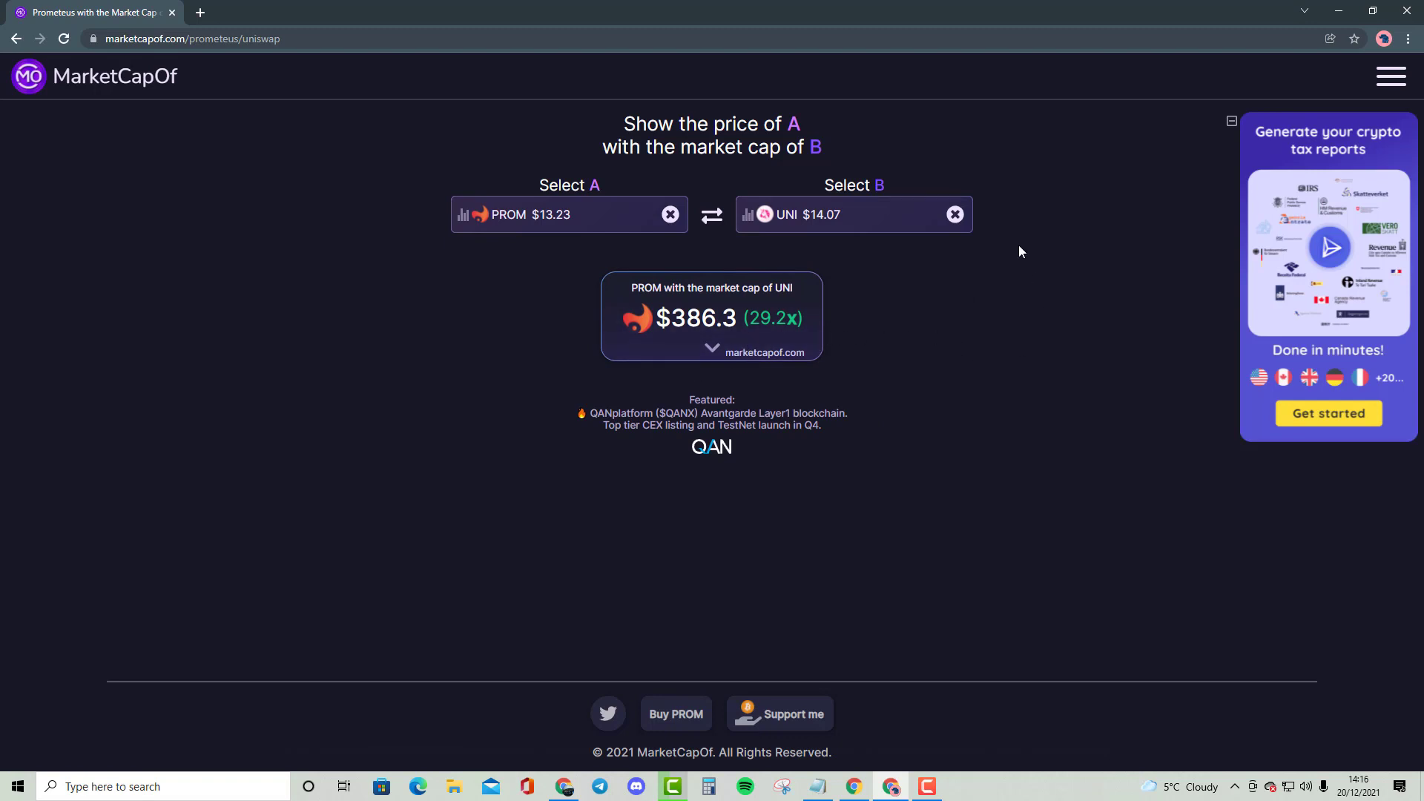
mouse_move(1067, 153)
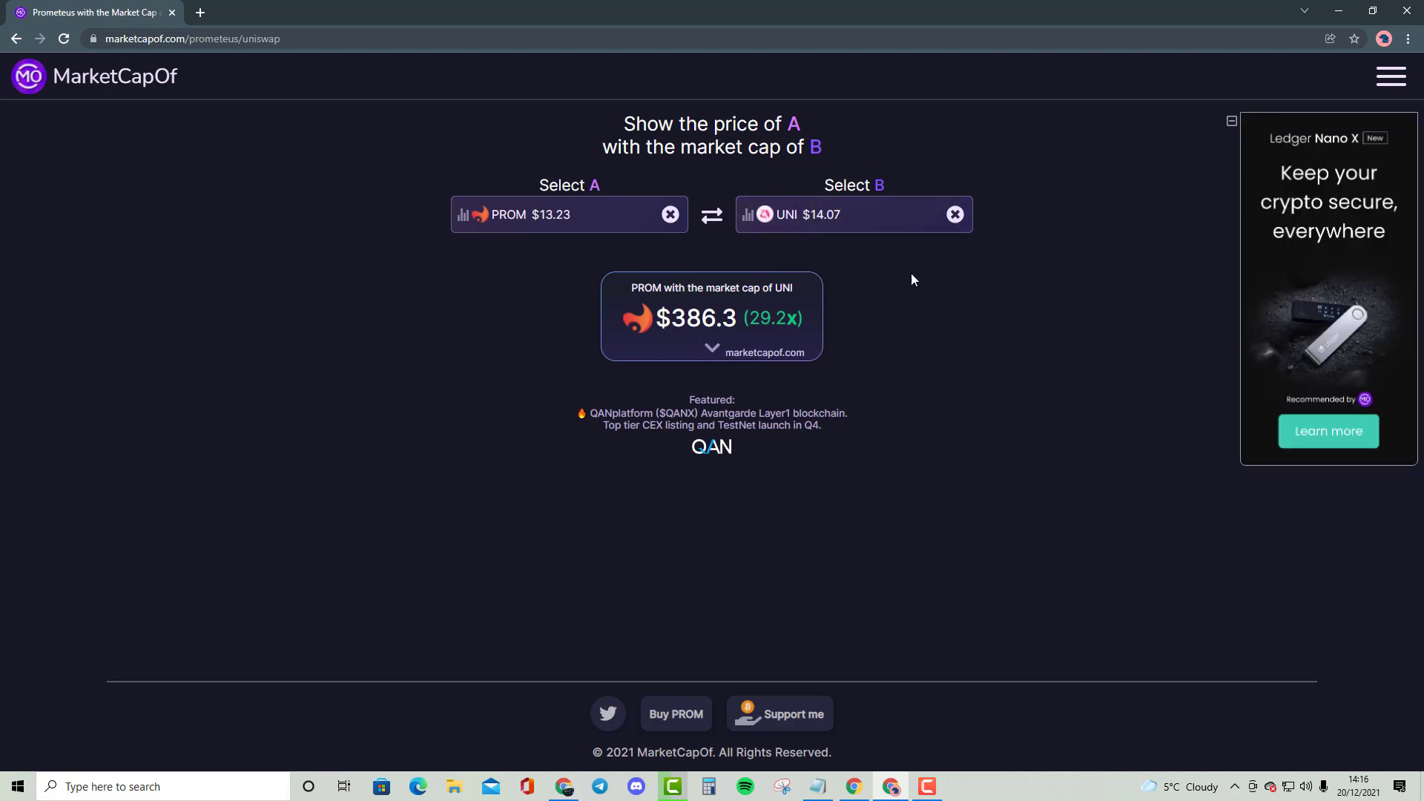
mouse_move(538, 269)
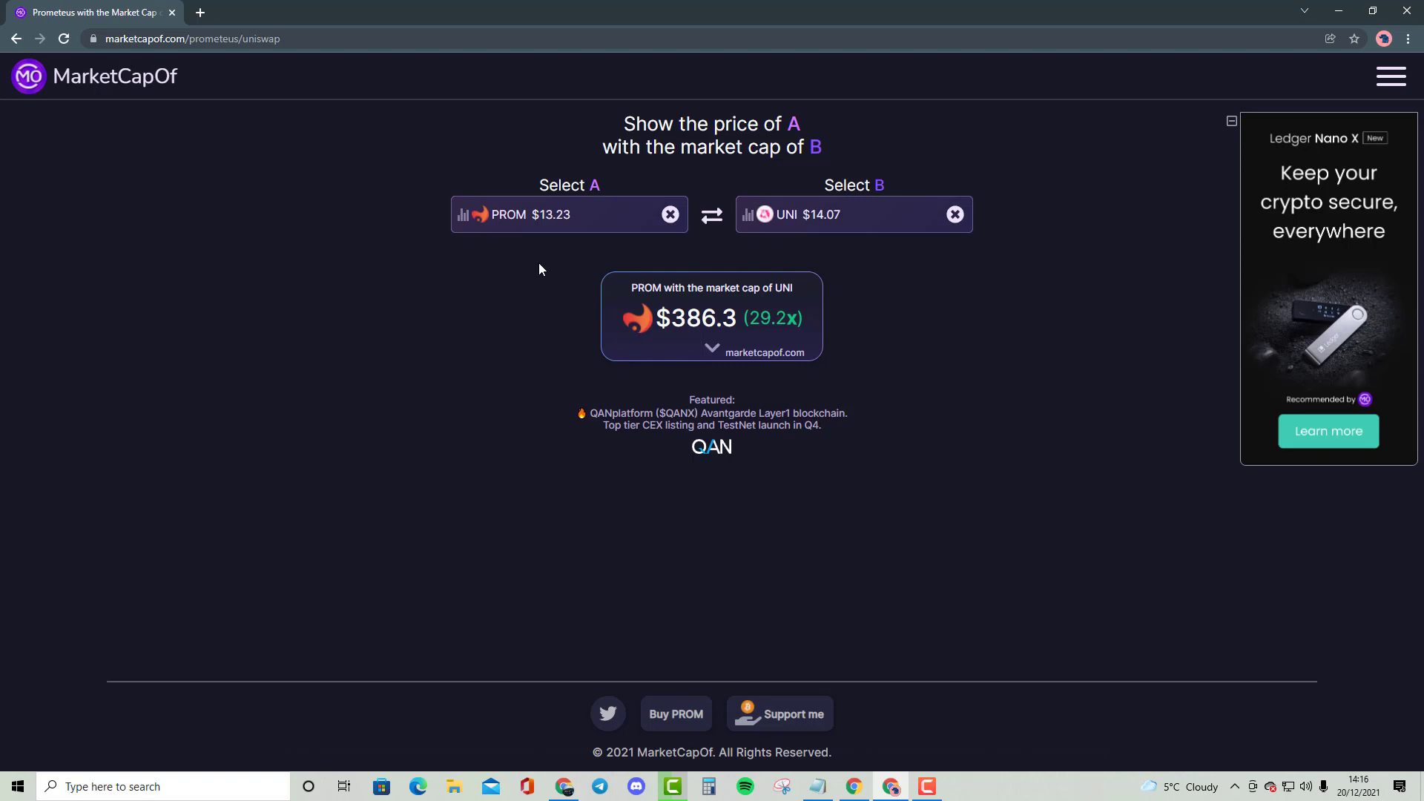
mouse_move(920, 72)
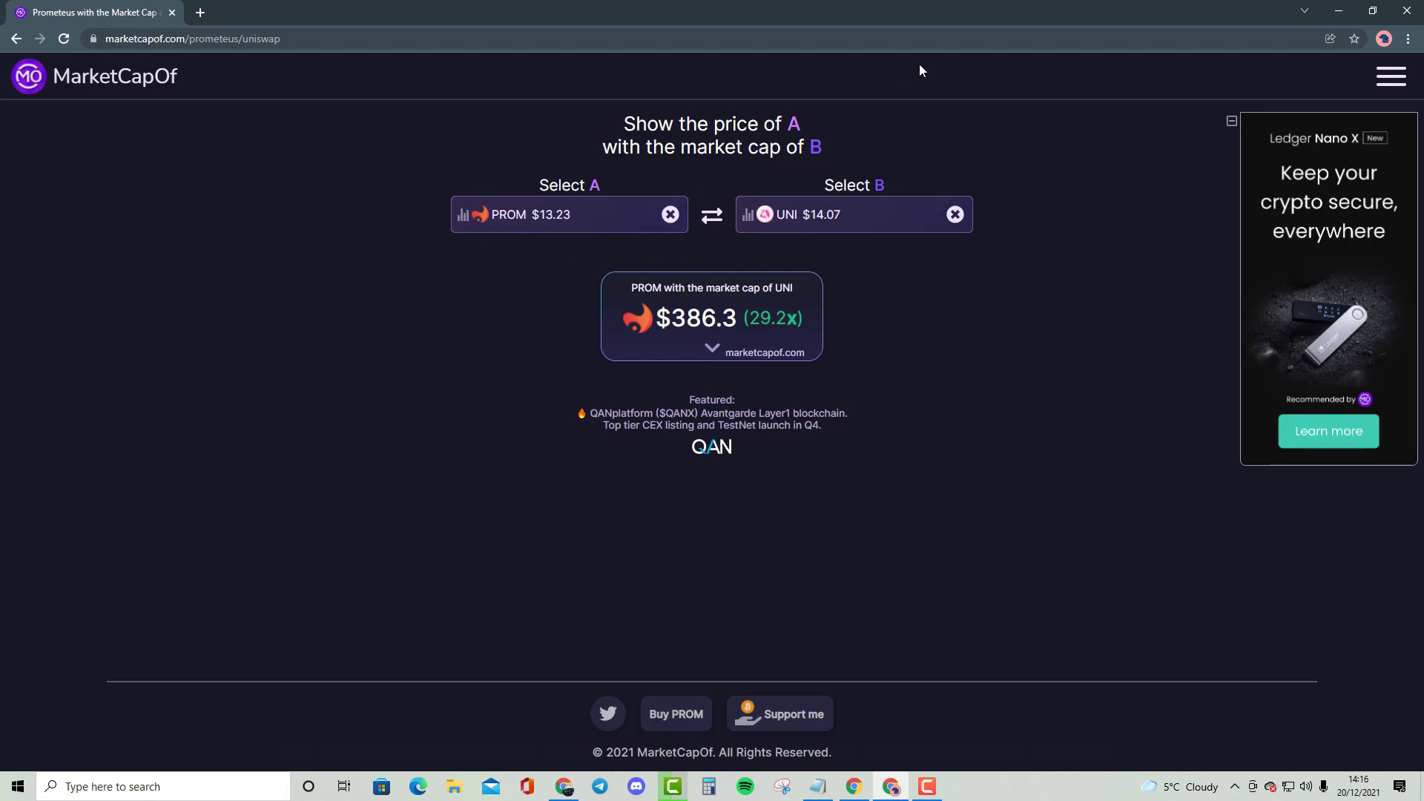
mouse_move(969, 112)
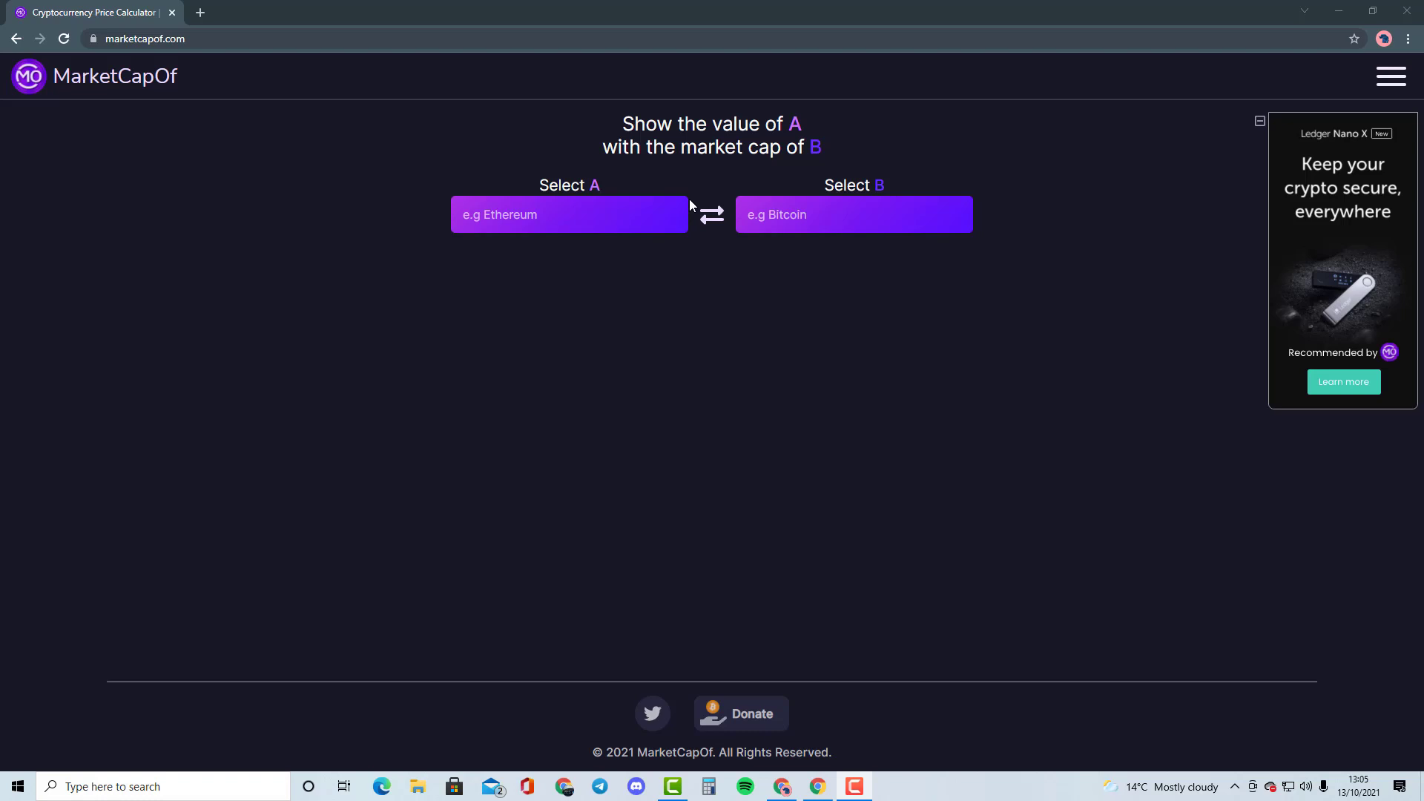
Pick Ethereum as coin A against Bitcoin, giving $8,848 (2.54x).
click(569, 215)
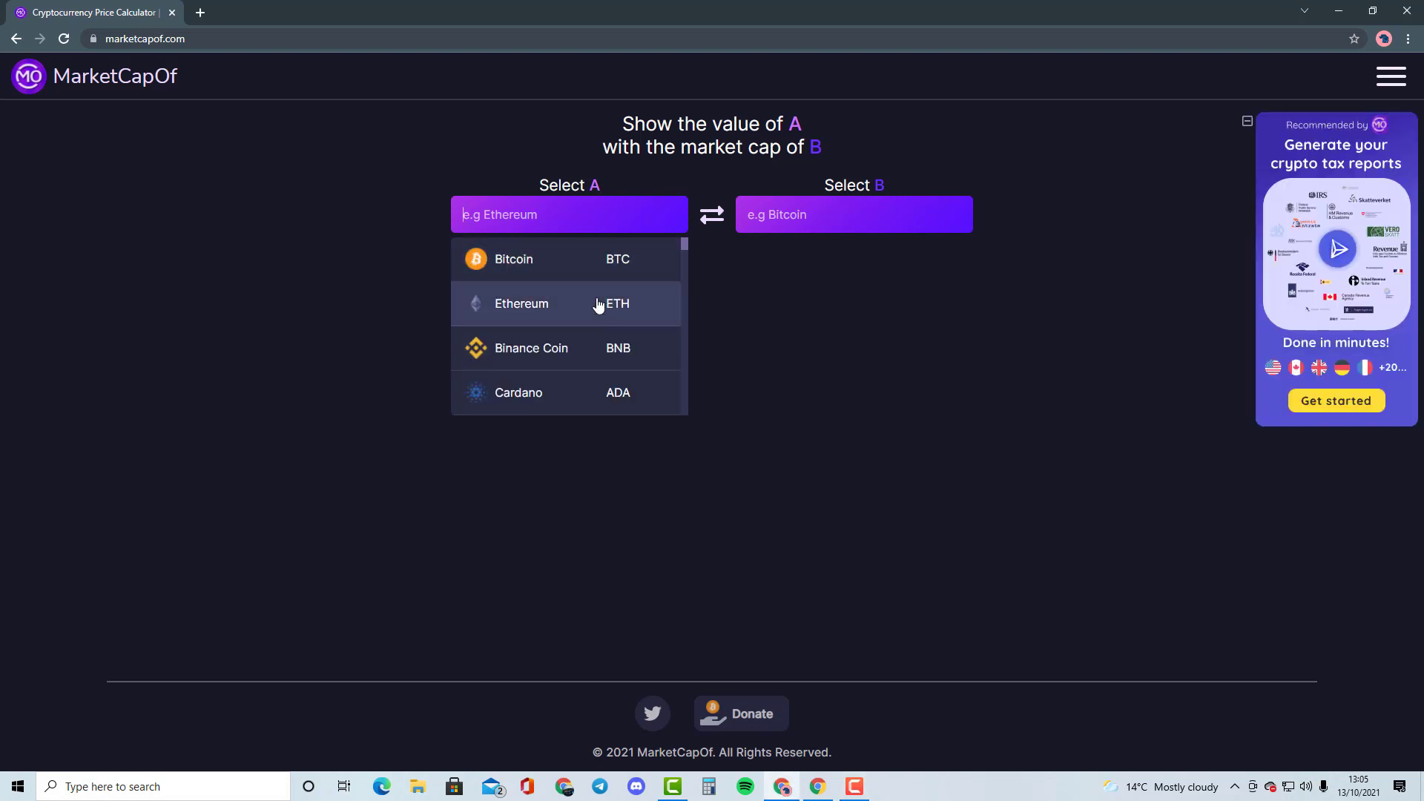
click(521, 303)
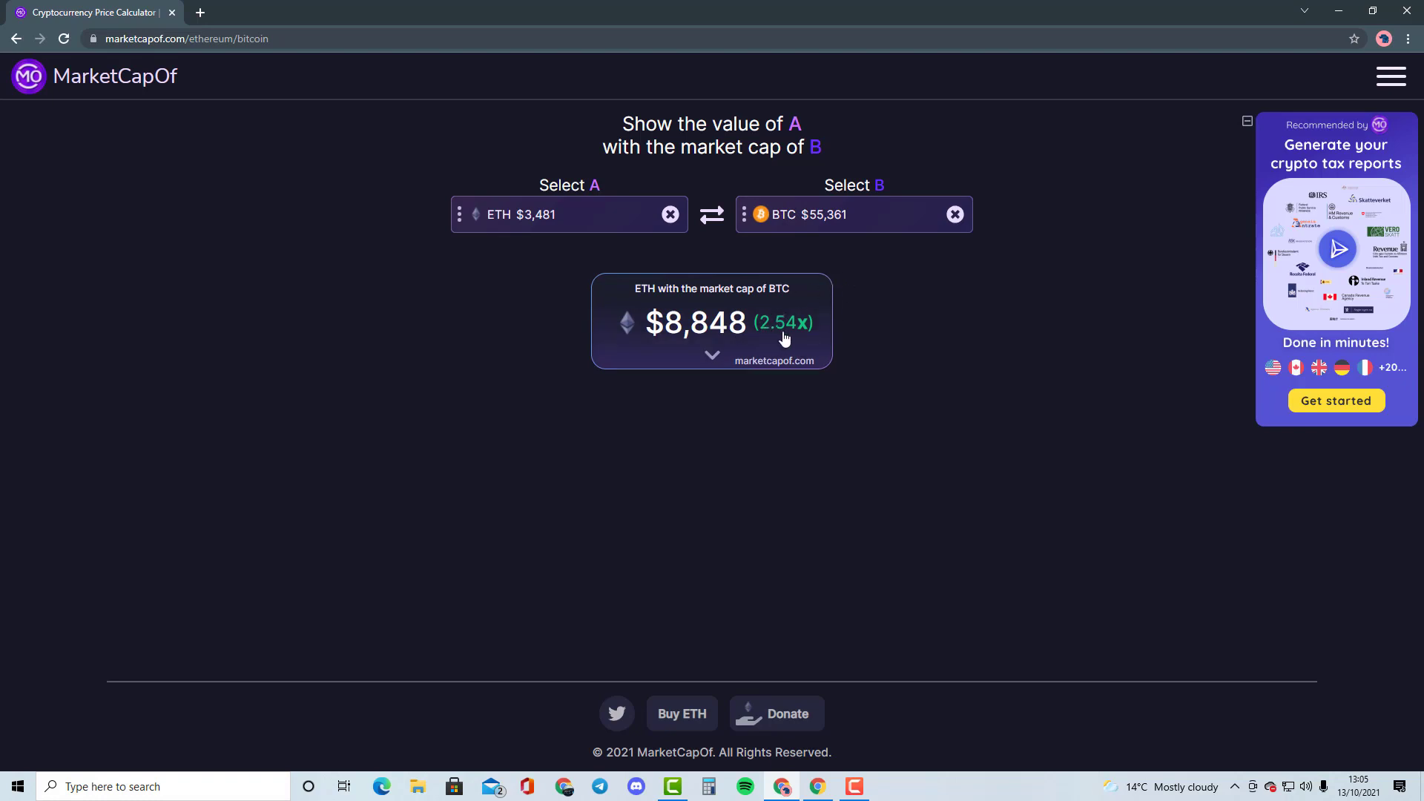
mouse_move(877, 268)
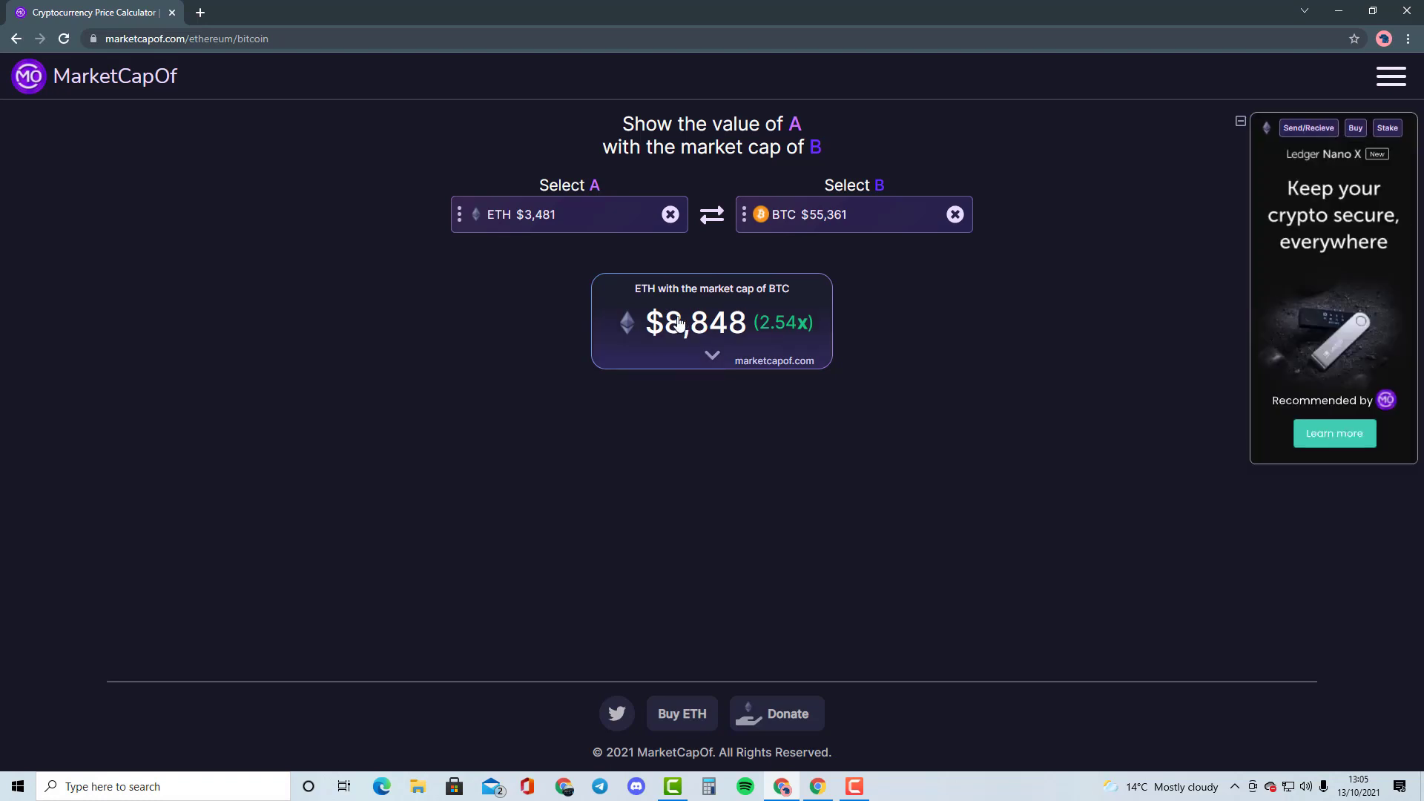
mouse_move(573, 270)
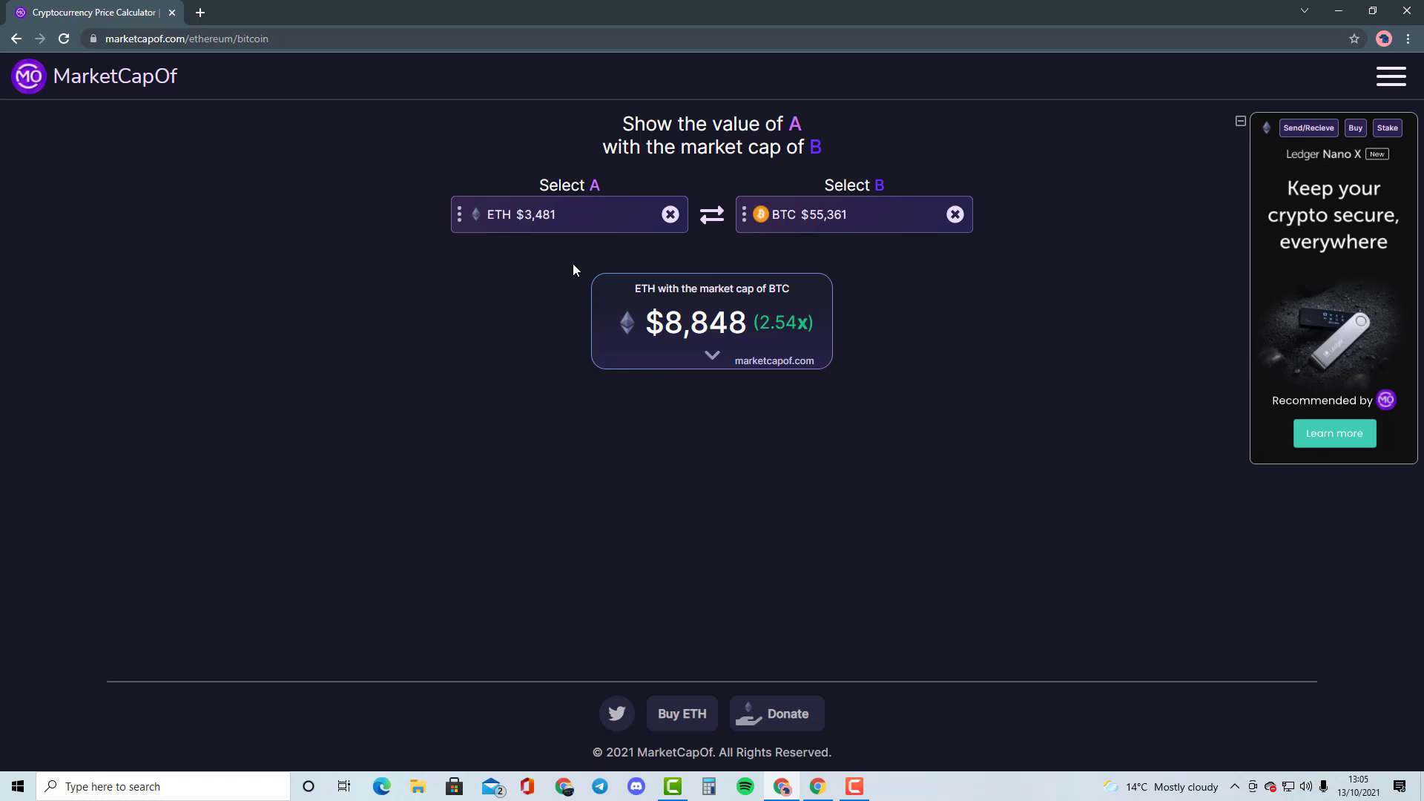
mouse_move(535, 333)
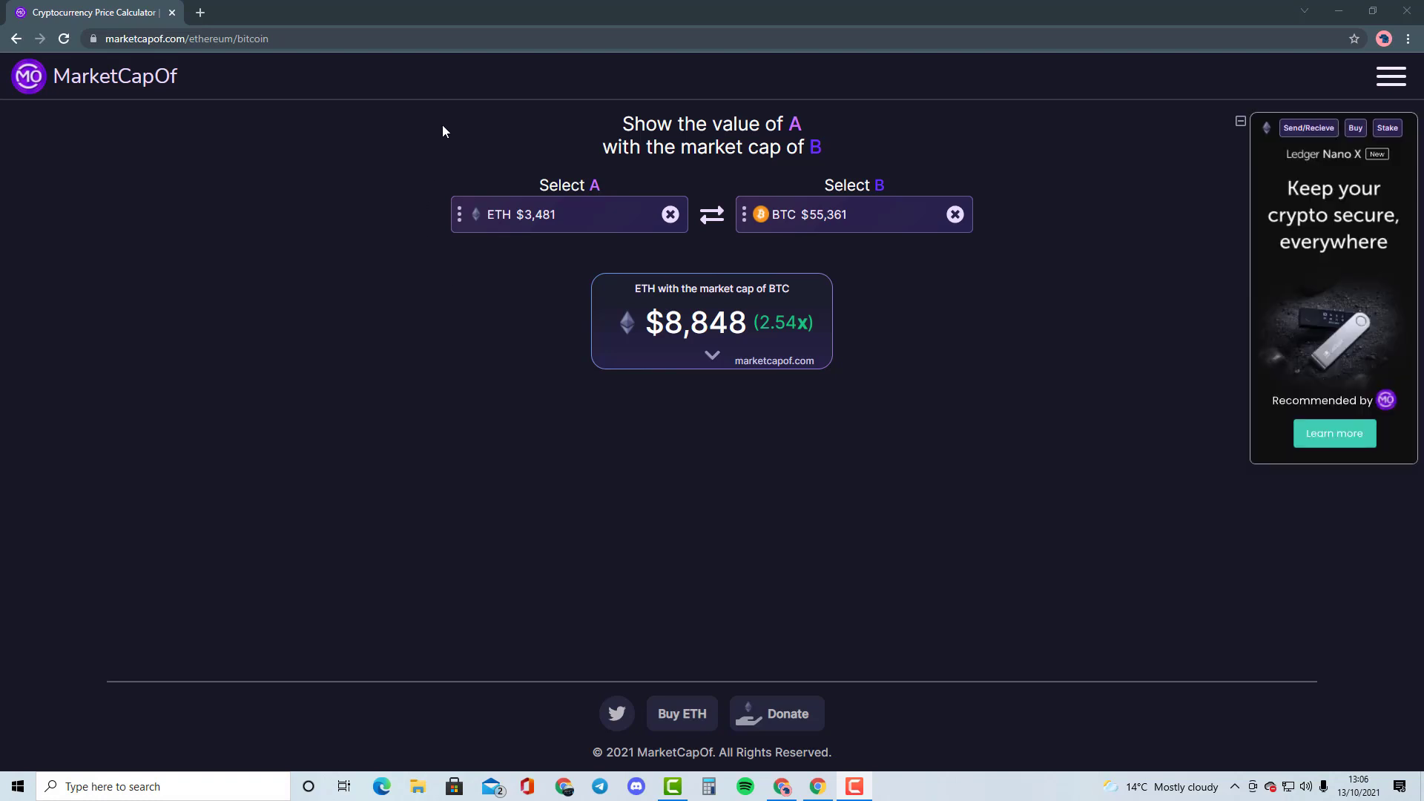
mouse_move(825, 155)
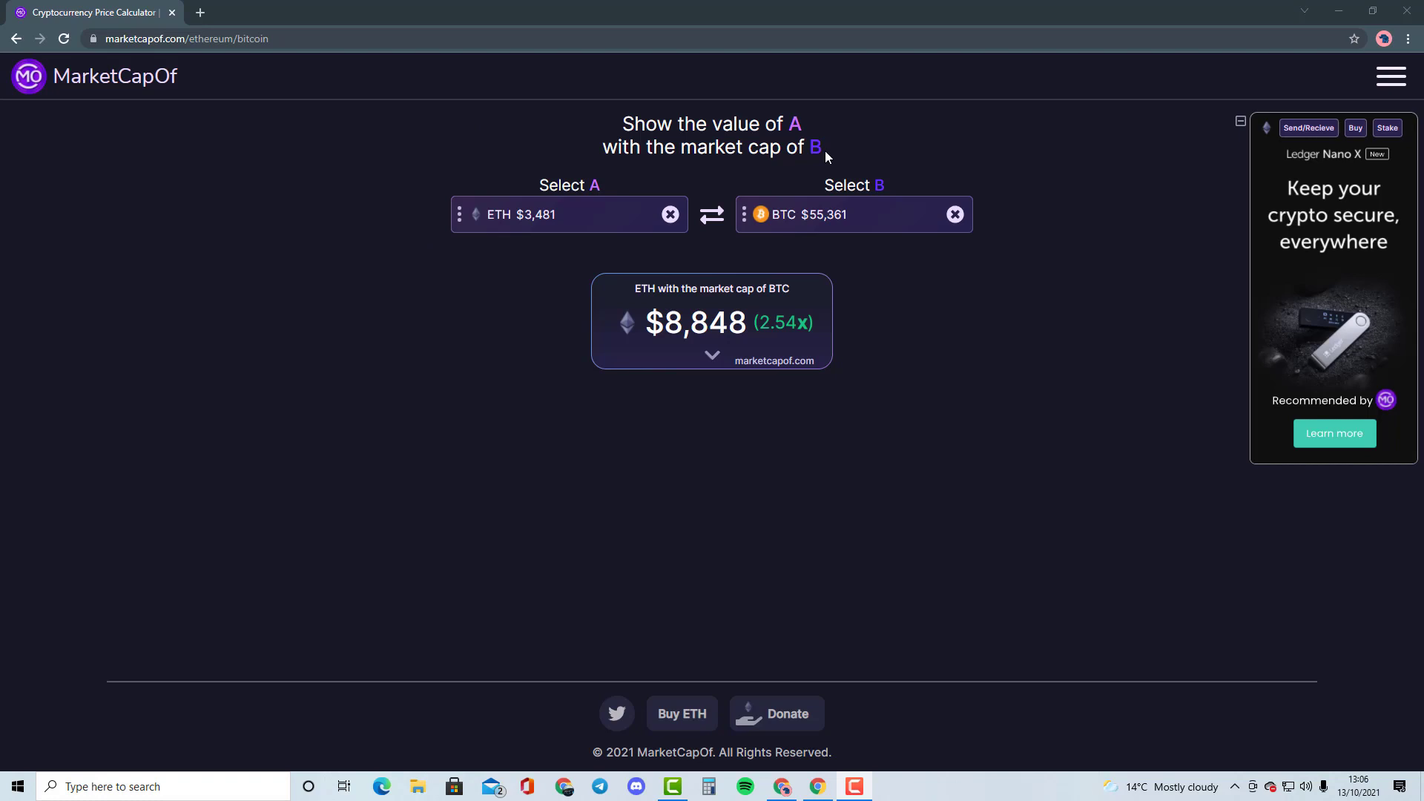